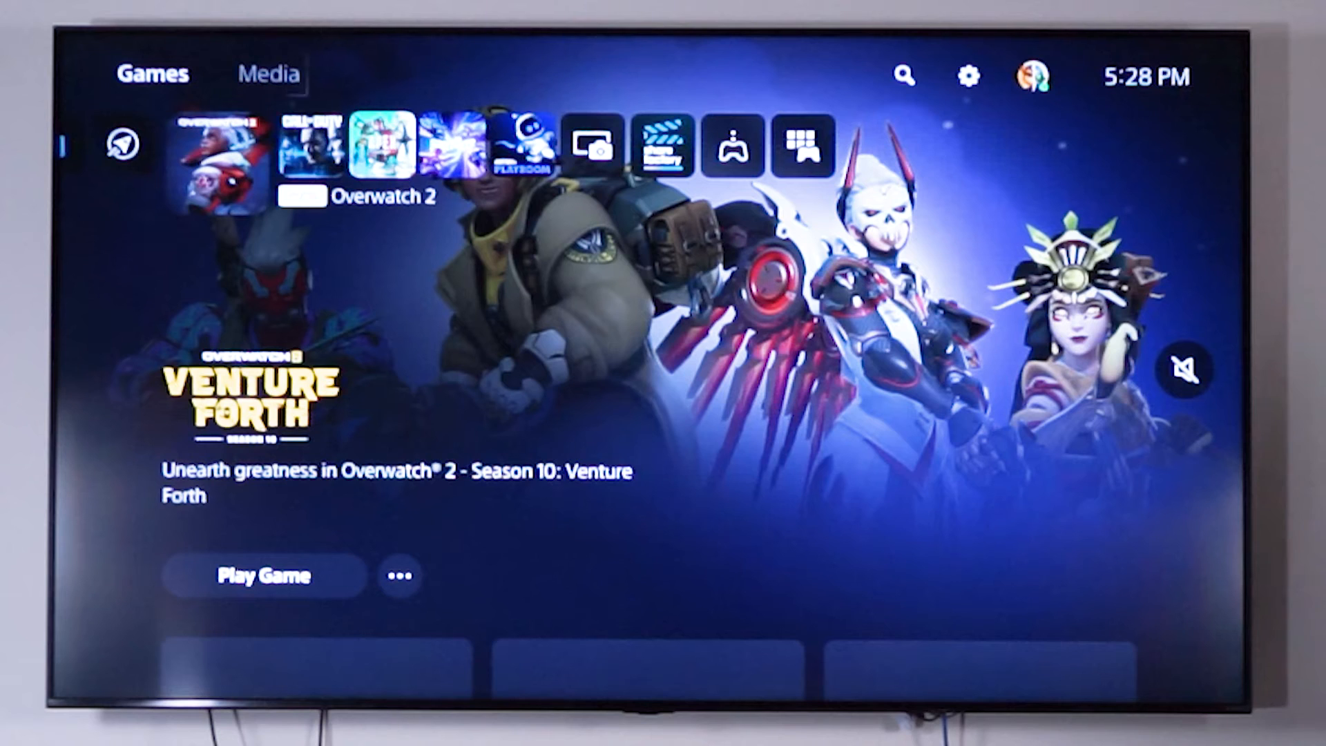
- Go from the PS5 home Settings gear into Screen and Video settings
click(967, 76)
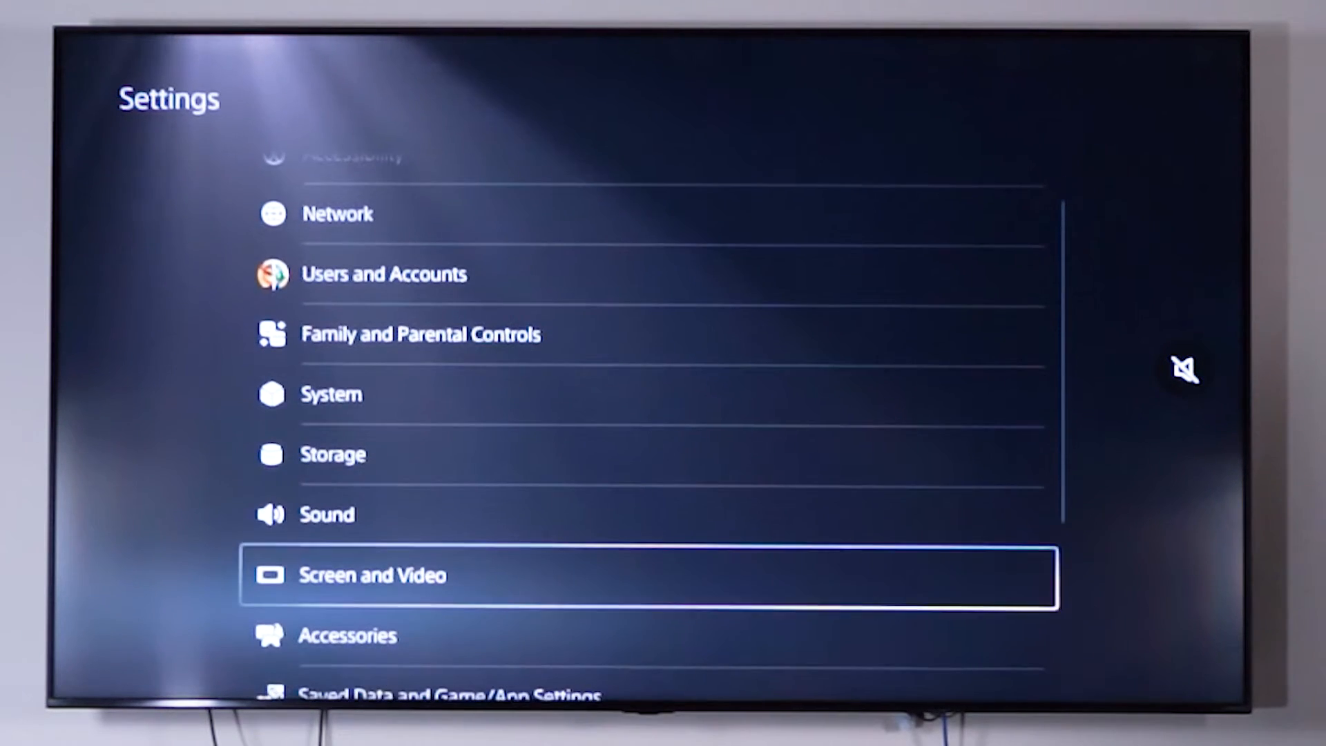
click(370, 574)
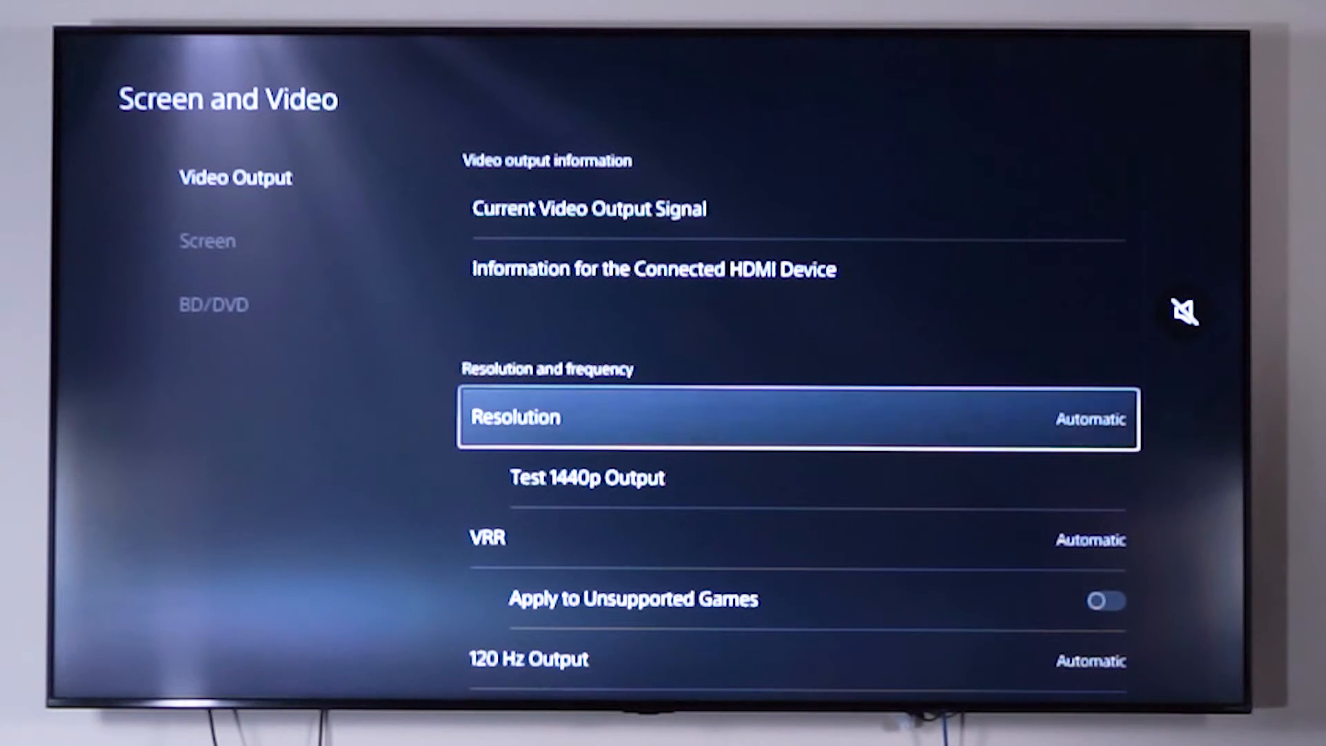
click(796, 418)
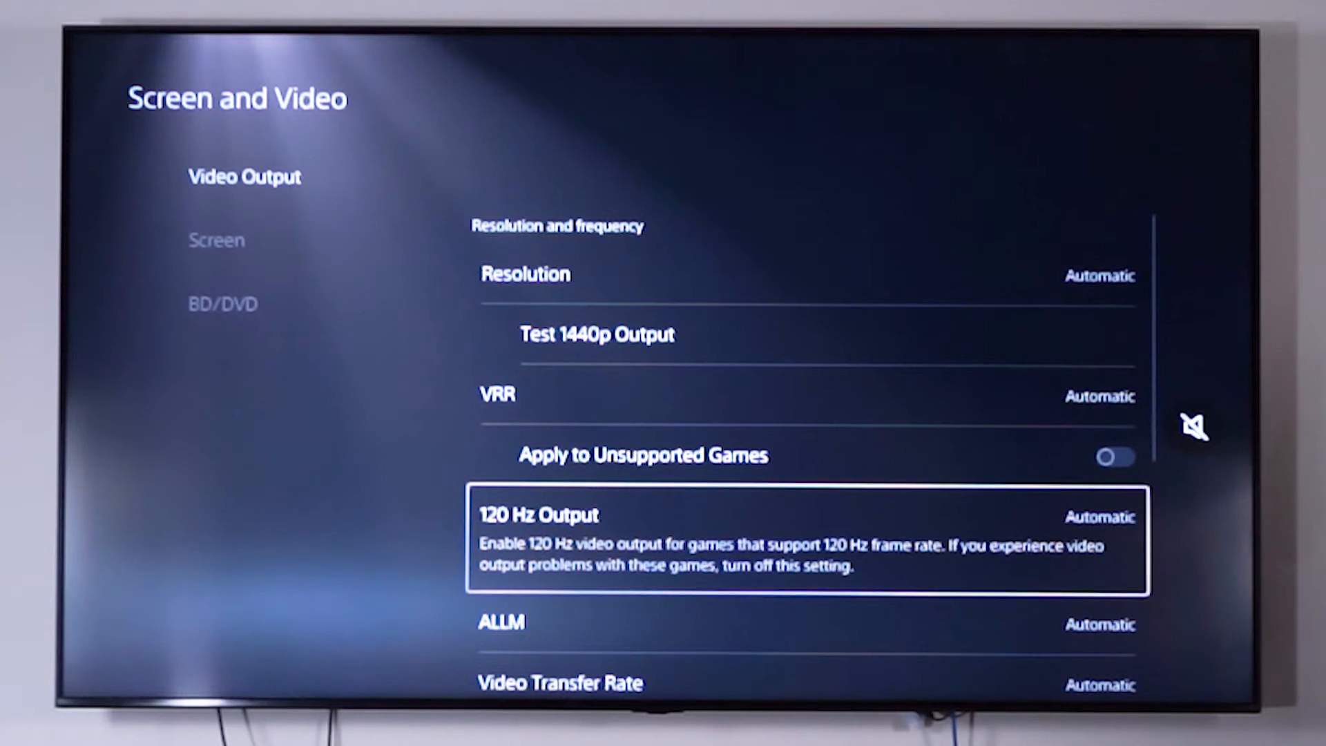
click(1099, 517)
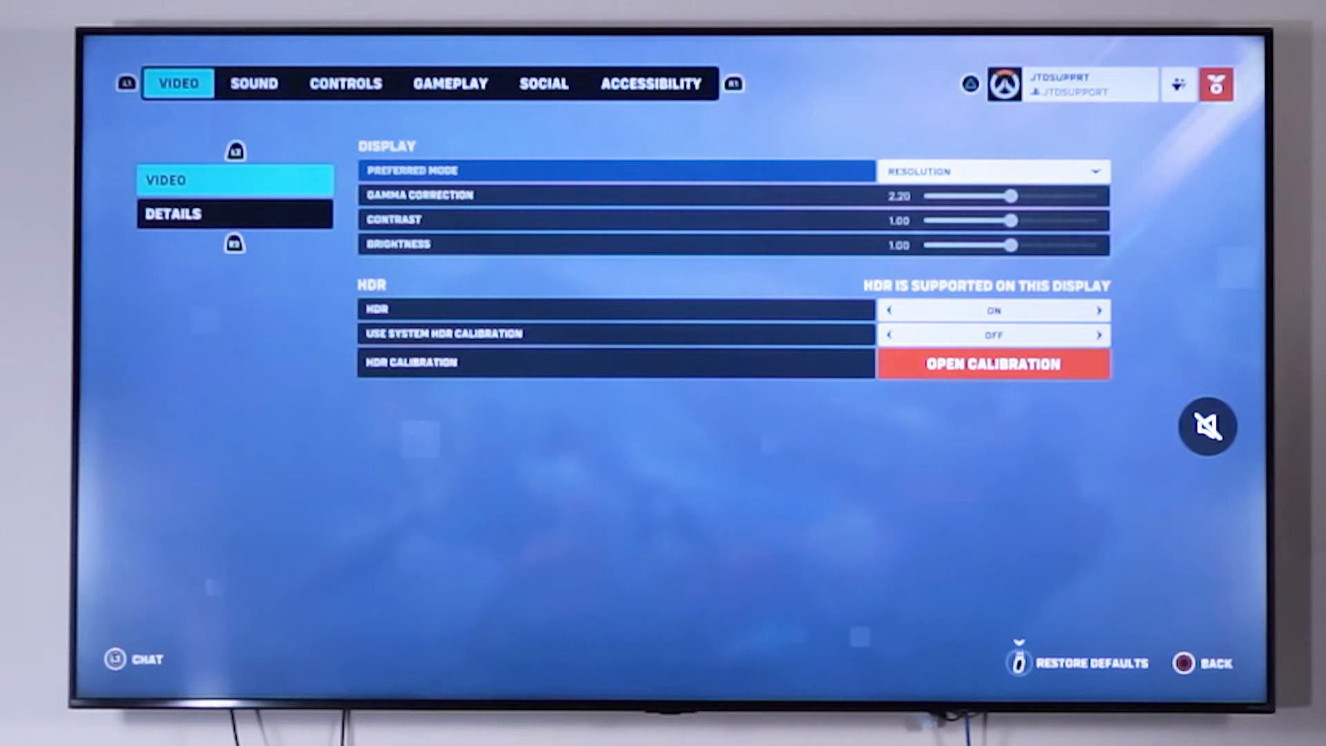
- Change Overwatch 2's Preferred Mode dropdown from Resolution to Framerate
click(994, 171)
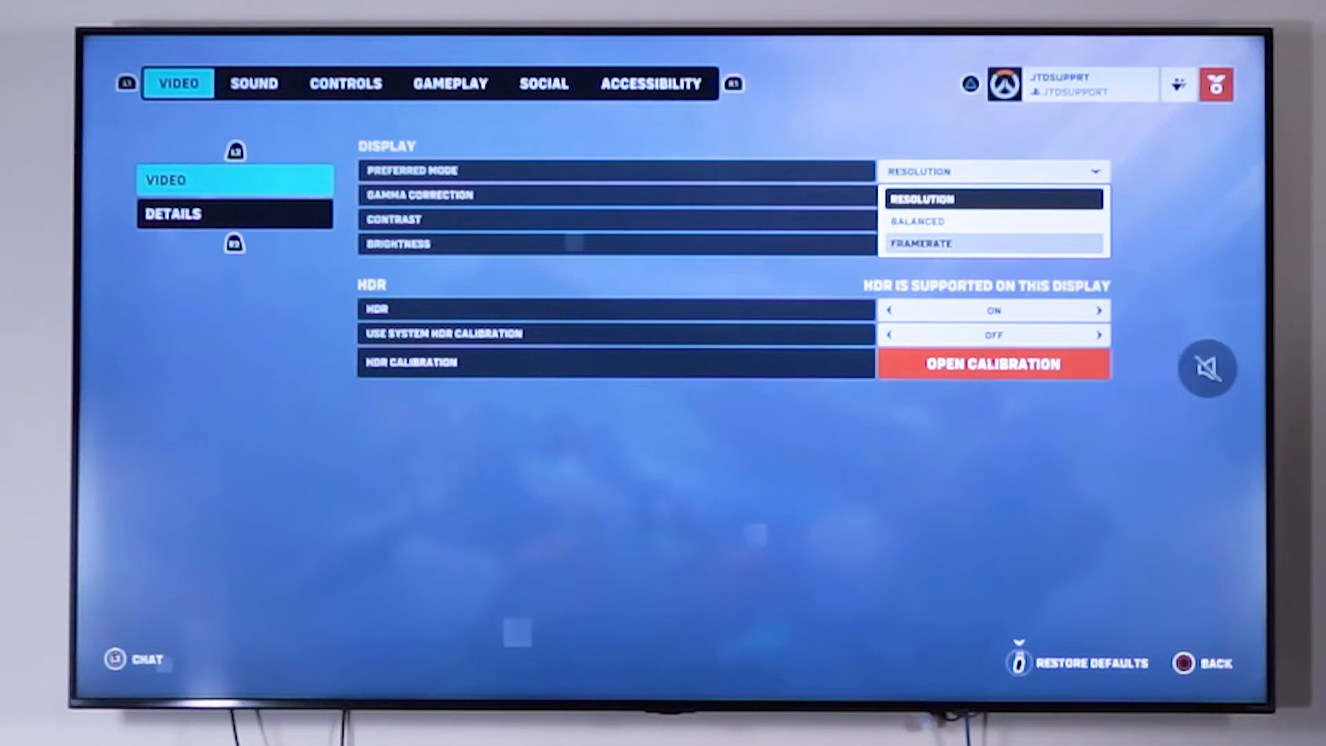
click(923, 244)
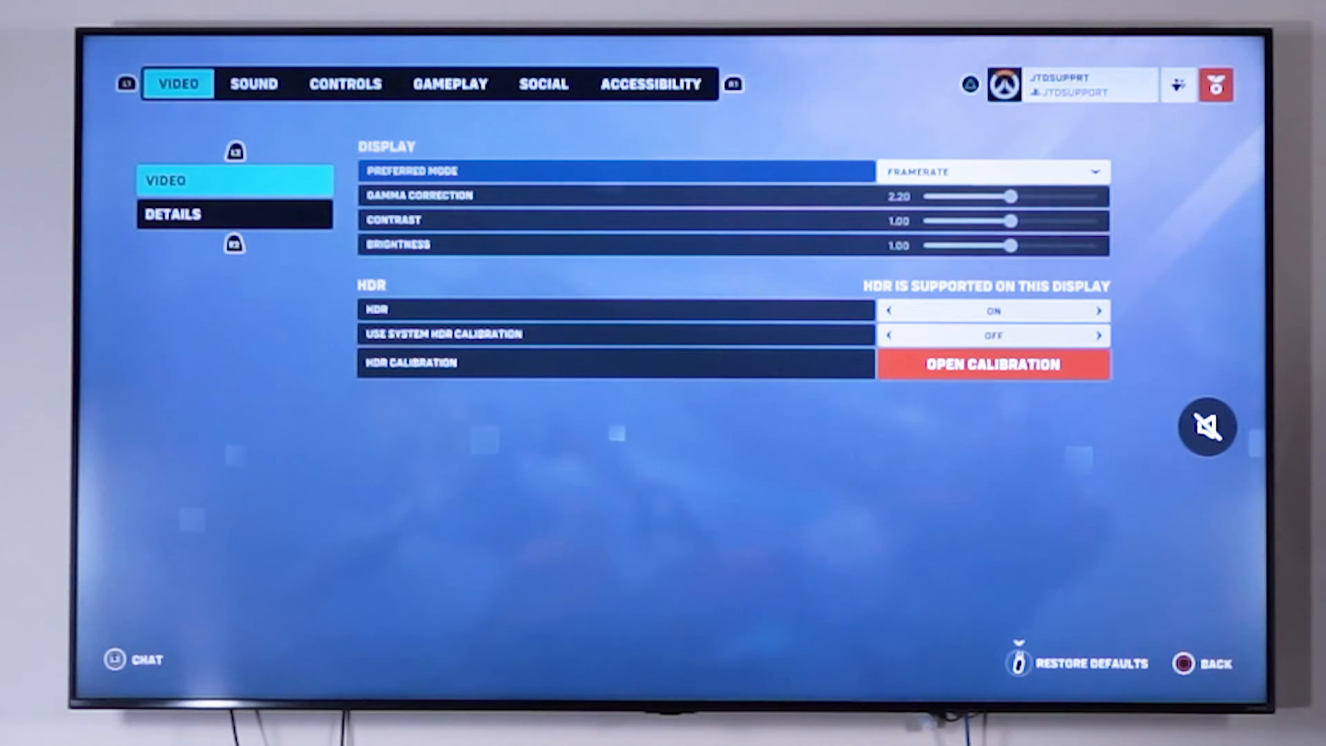
- Return home and view the current video output signal: 3840 × 2160 at 120 Hz
key(PS)
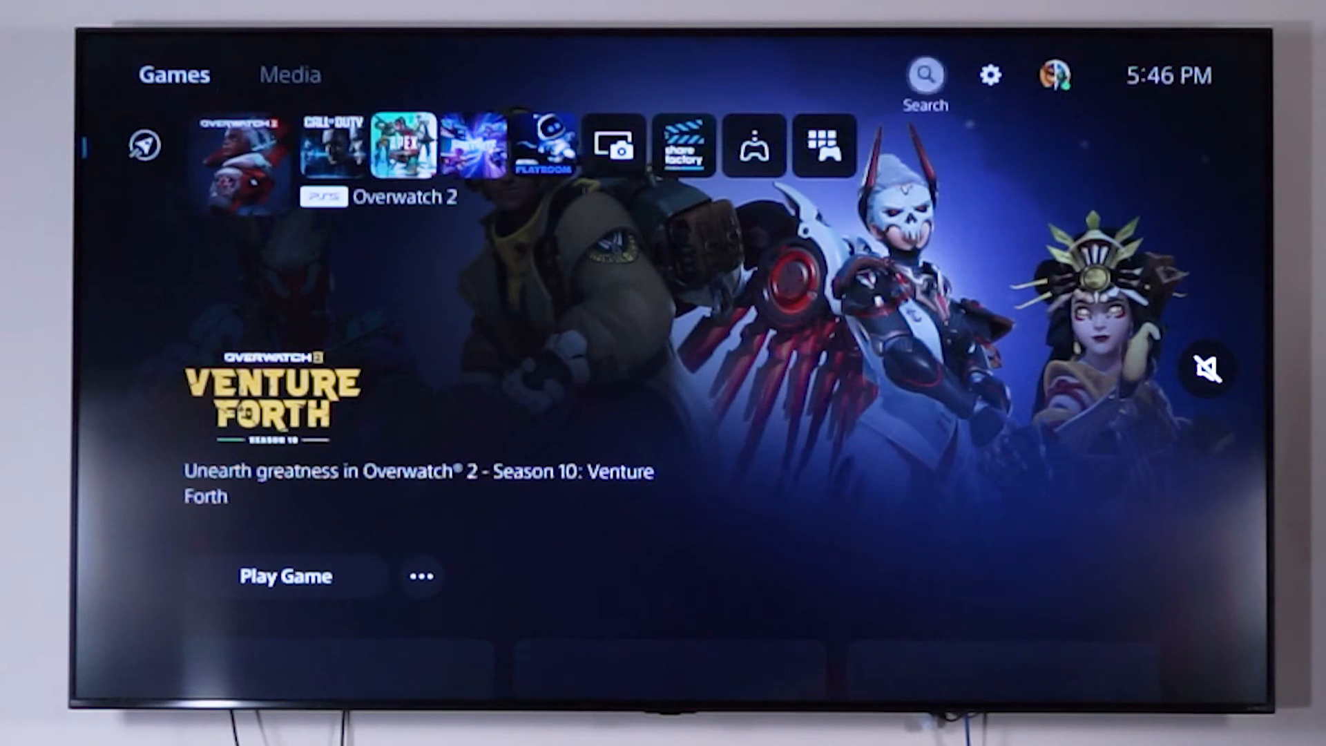
click(991, 75)
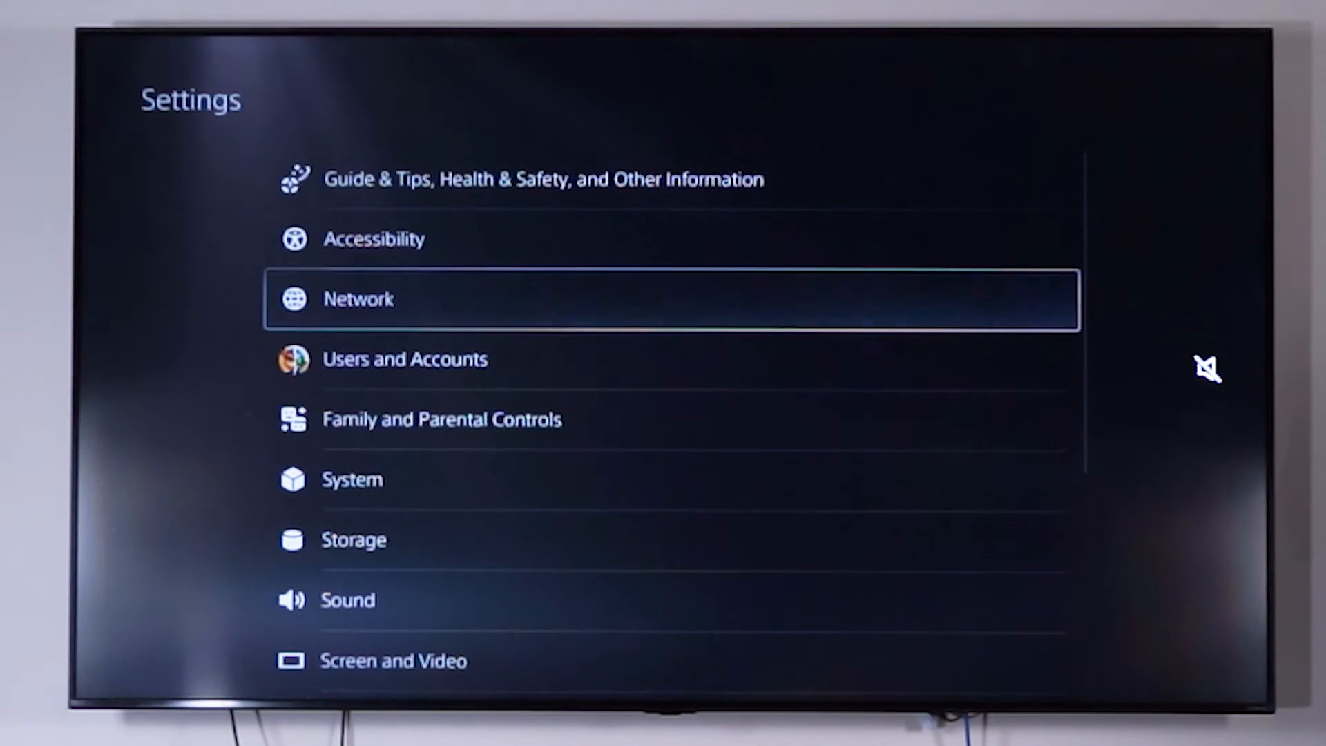
click(391, 659)
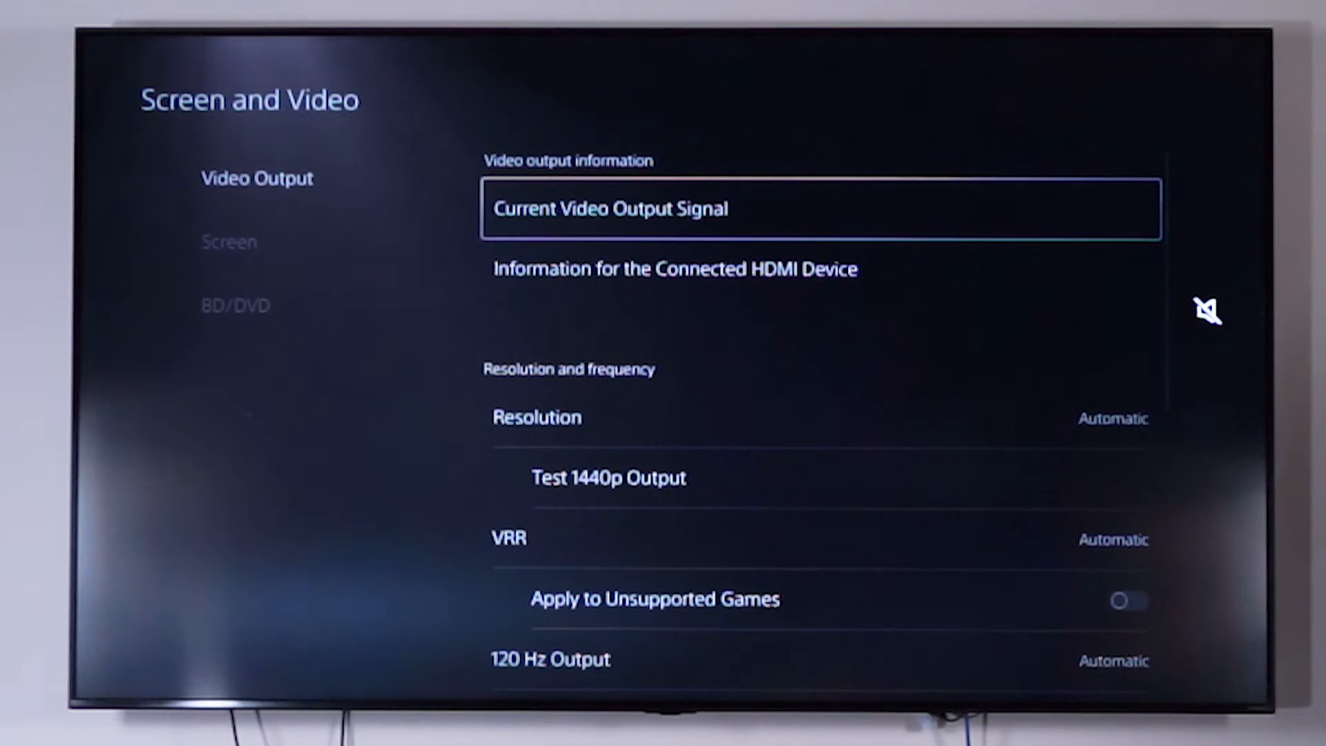
click(821, 208)
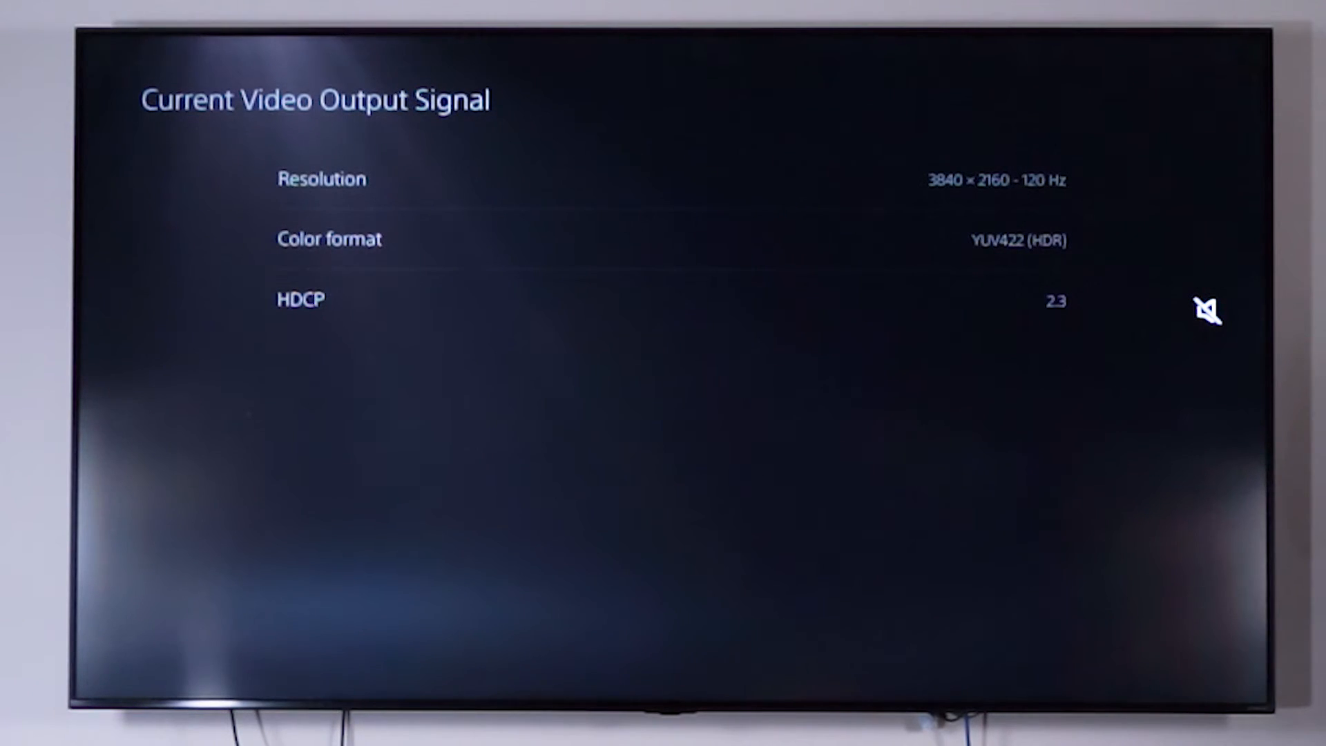
mouse_move(1206, 370)
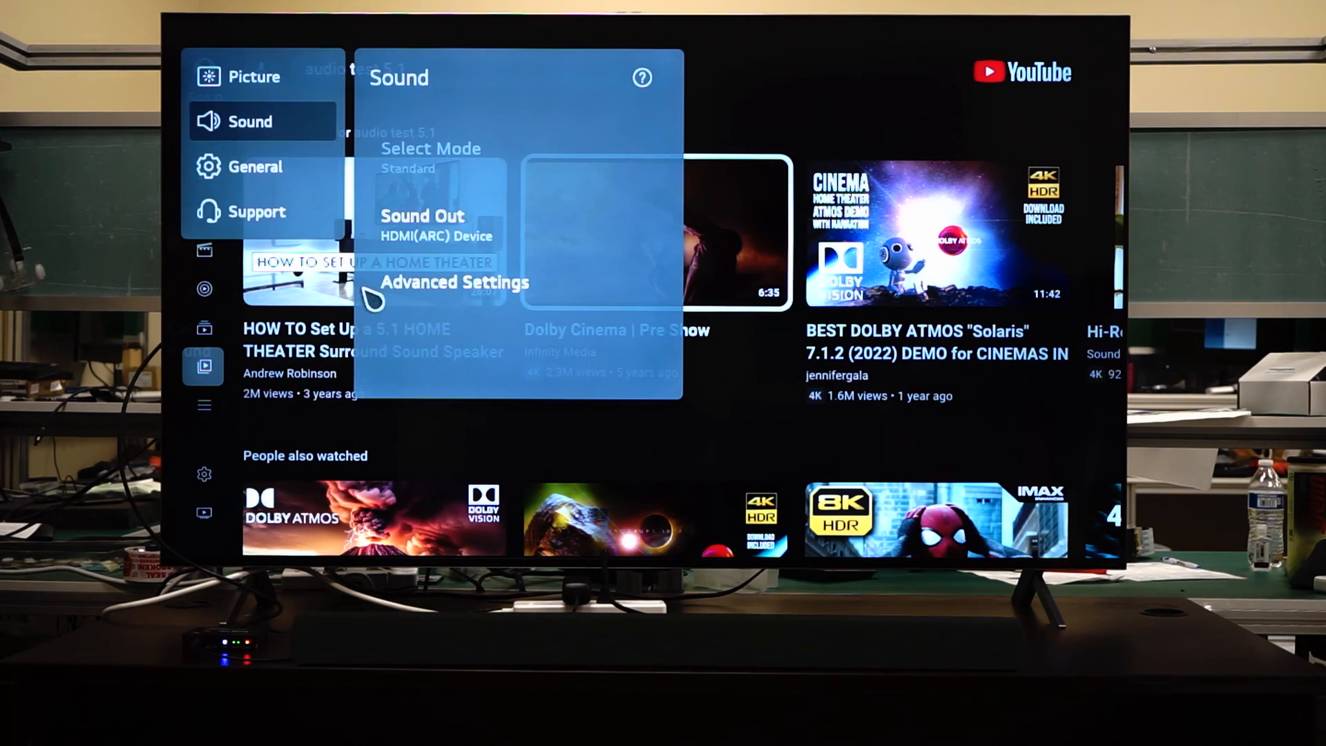
- In the TV's Advanced Sound Settings, switch eARC Support off
click(455, 282)
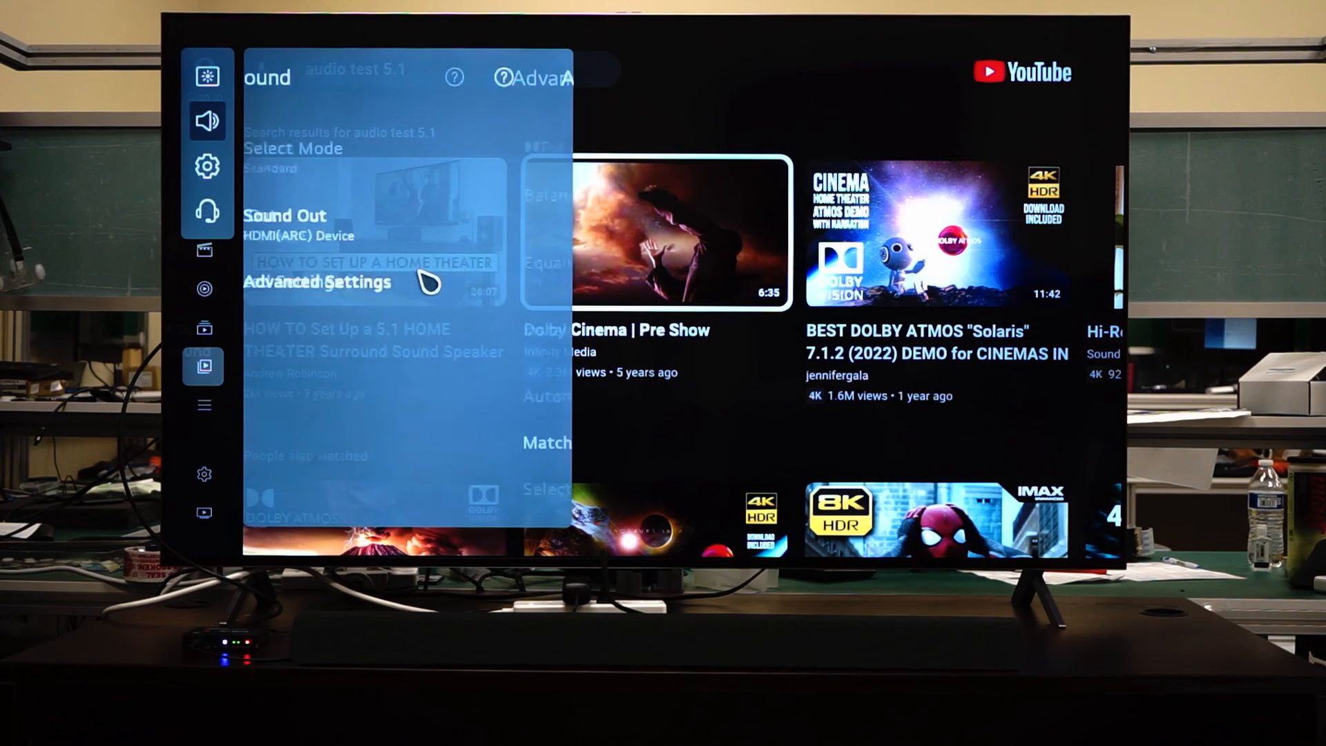
click(317, 281)
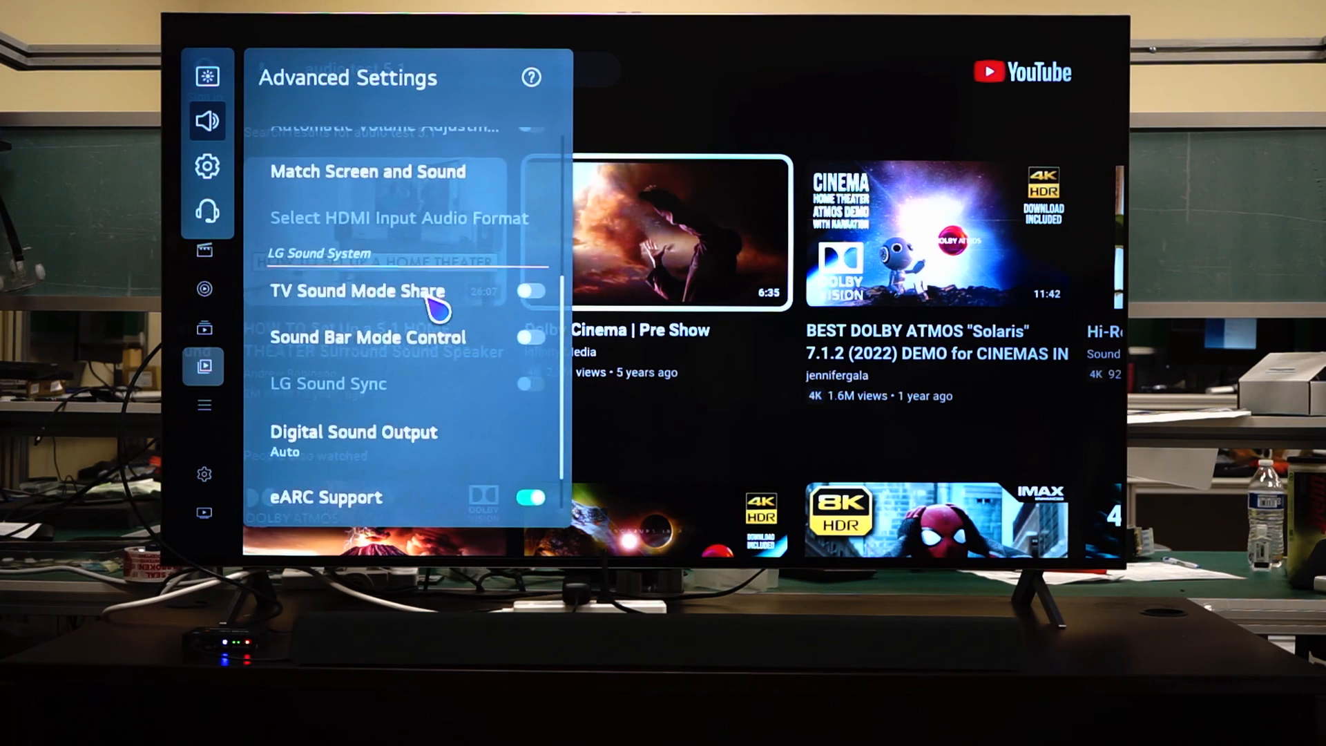
scroll(down, 3)
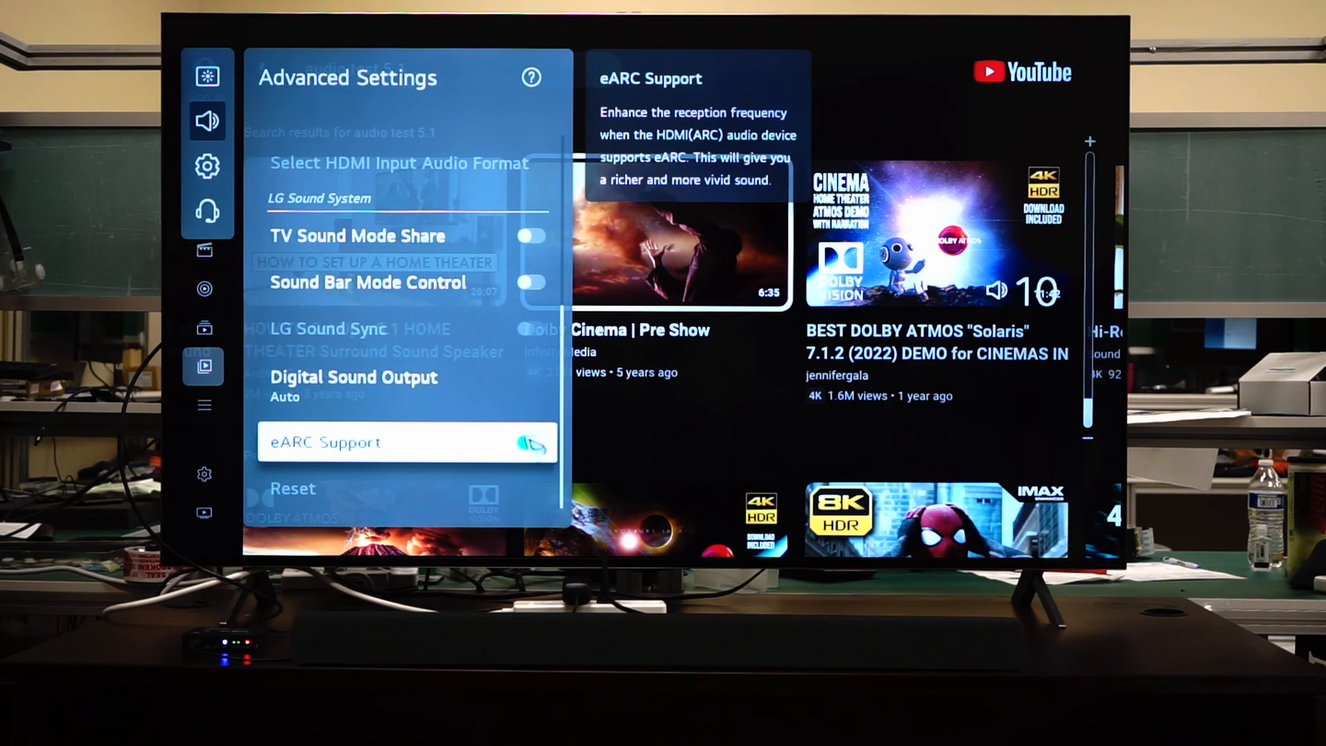
key(up)
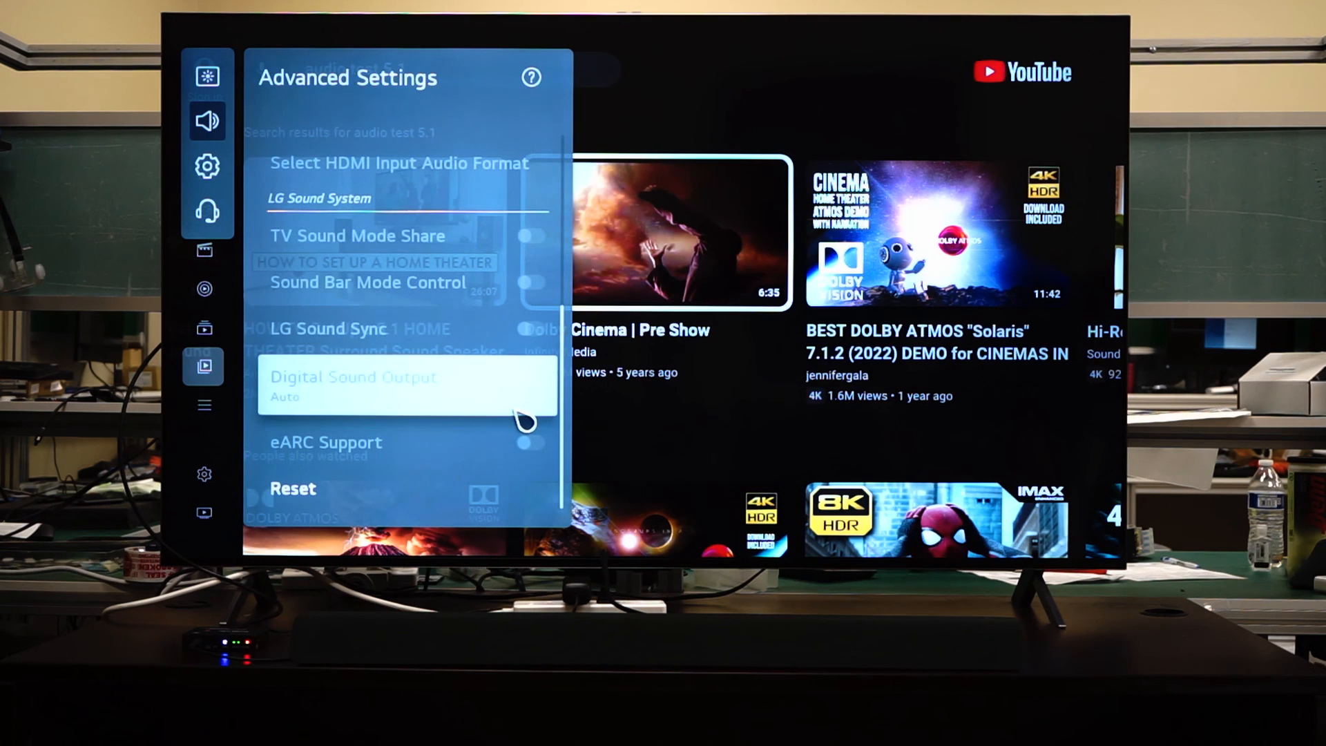